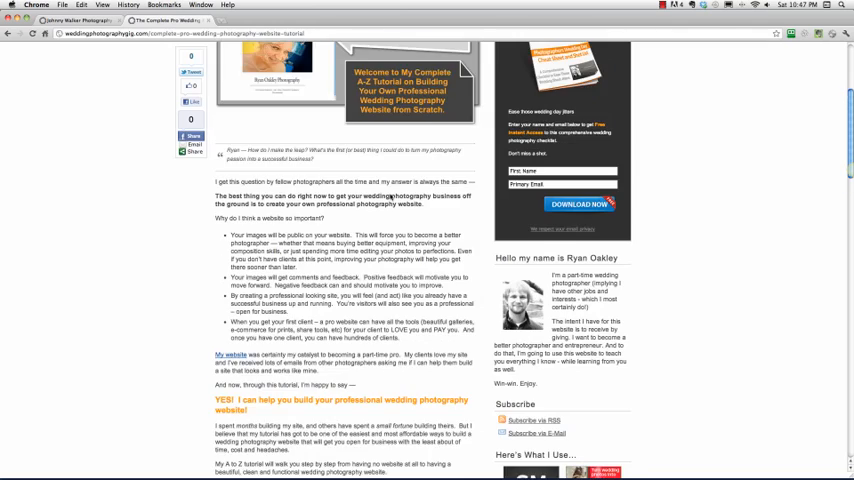
Browse the tutorial blog article and its home page for reference before signing up
scroll(down, 3)
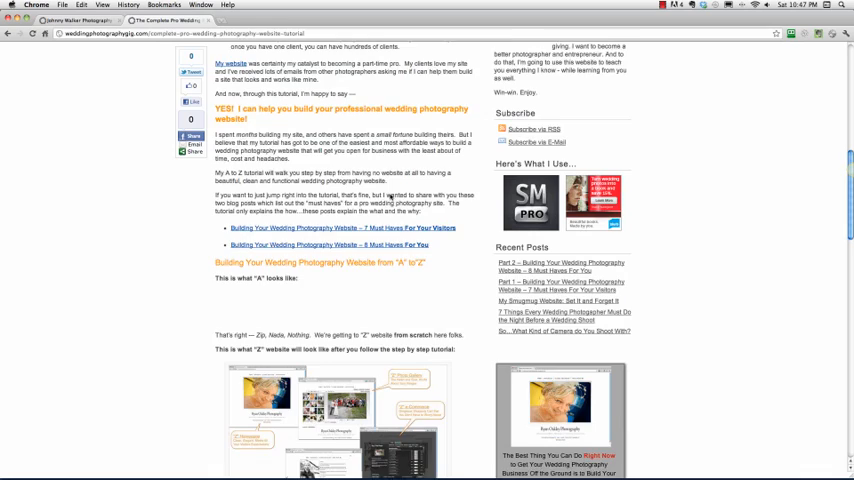
scroll(down, 3)
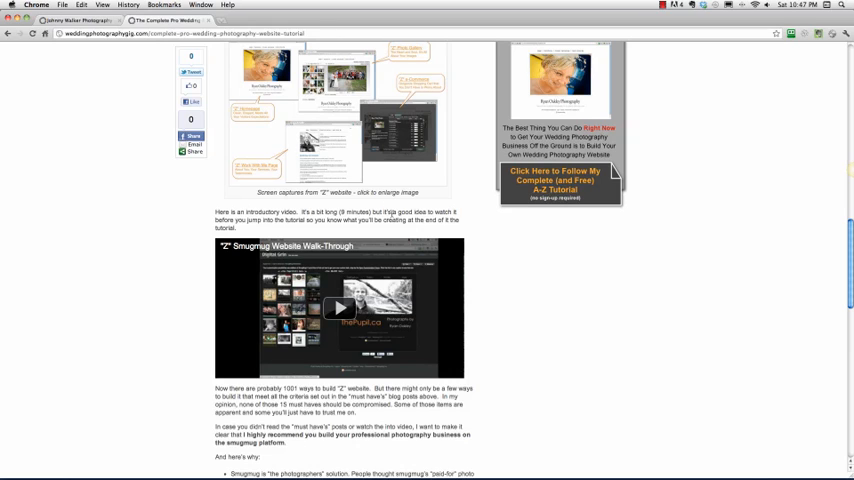
scroll(down, 3)
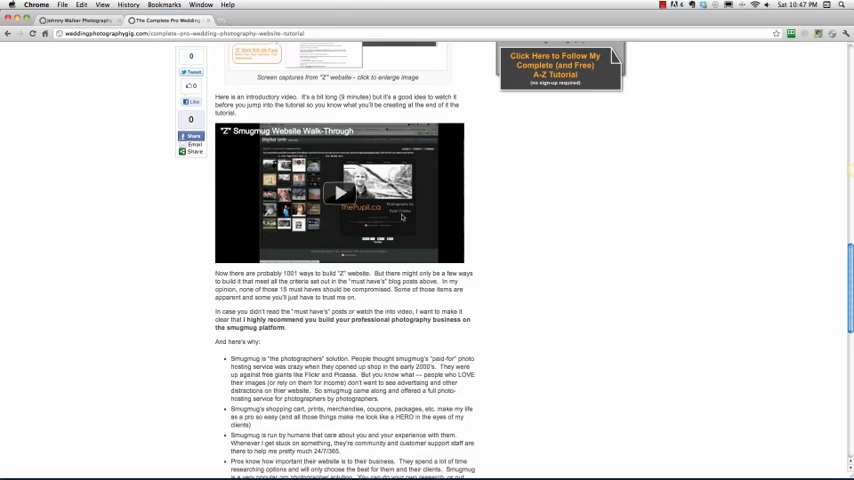
scroll(down, 3)
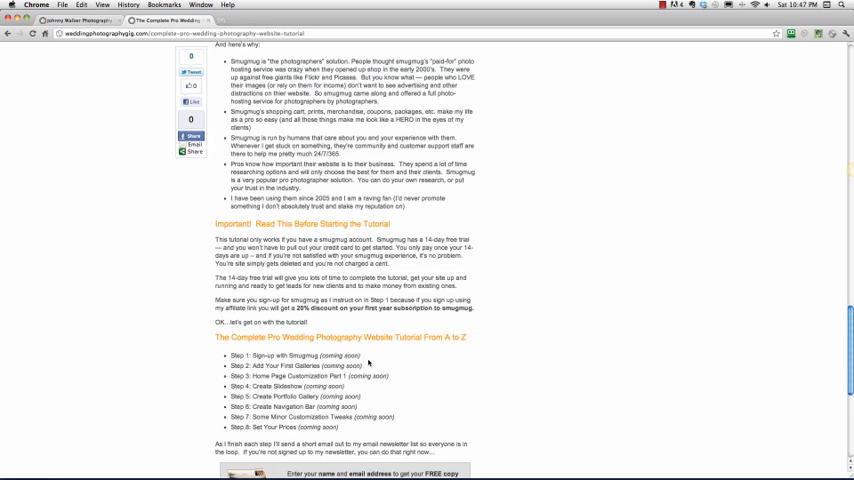
scroll(down, 3)
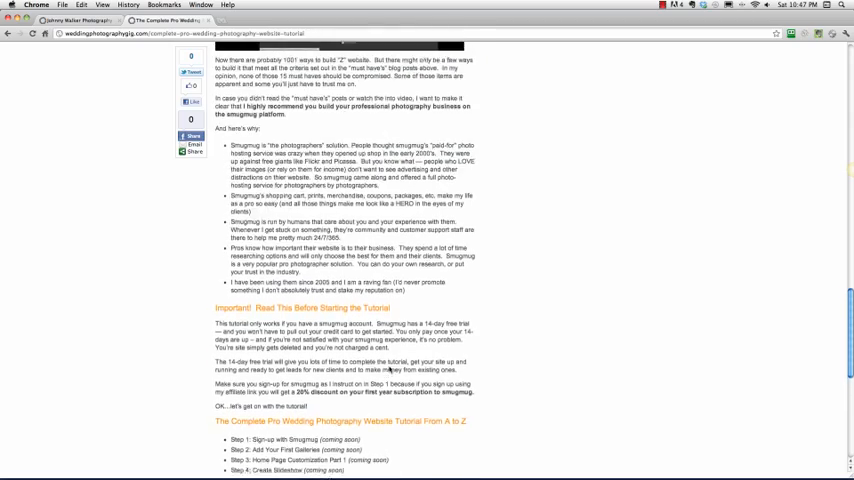
scroll(up, 3)
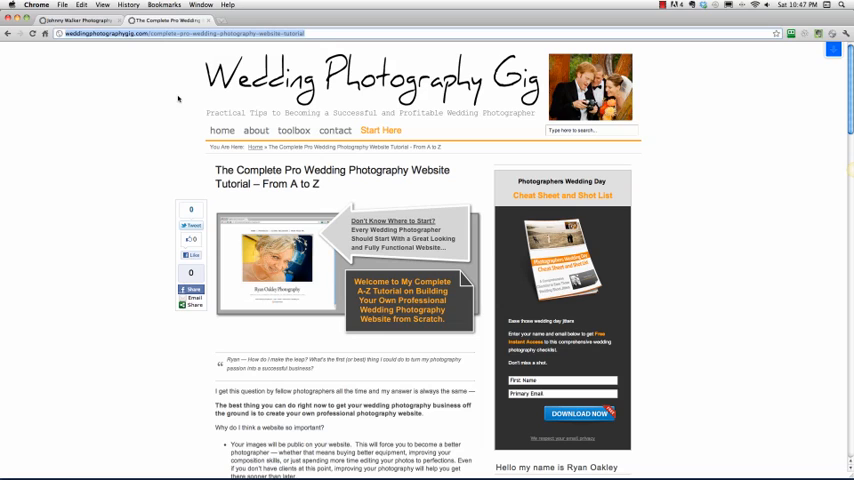
mouse_move(340, 212)
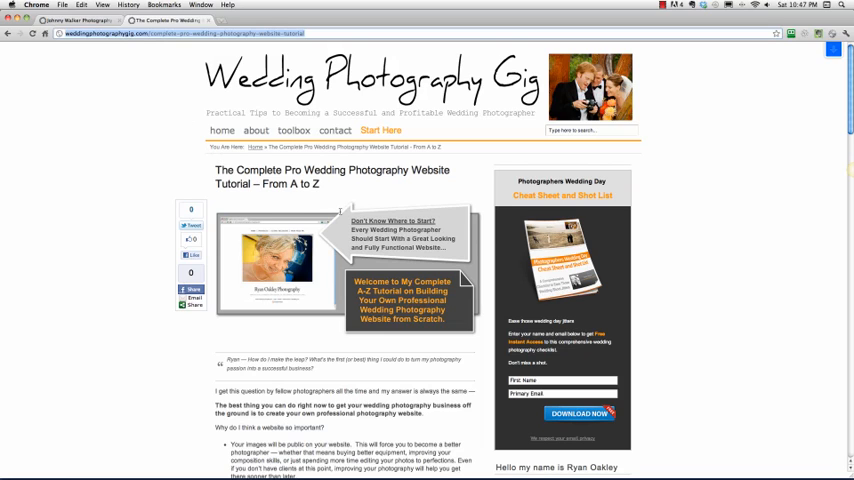
scroll(down, 3)
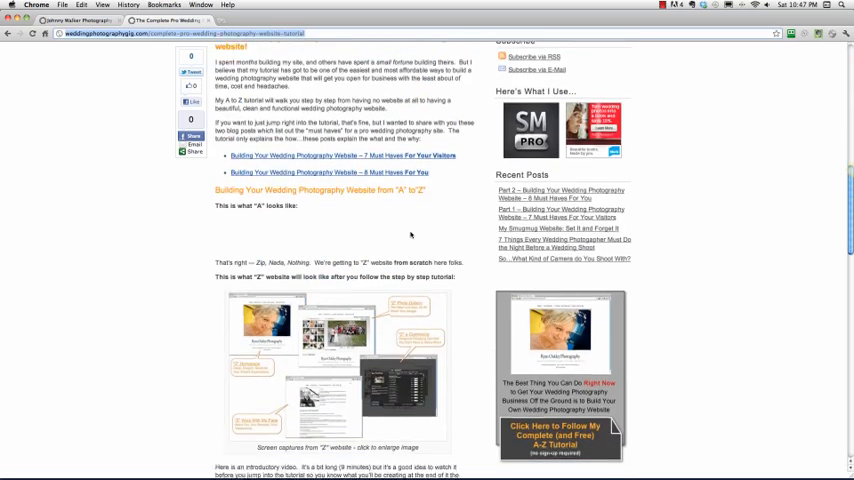
scroll(down, 3)
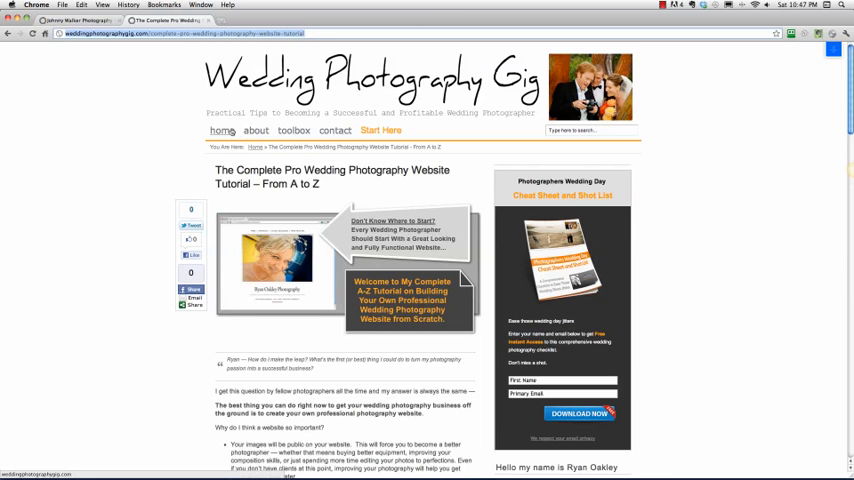
click(220, 130)
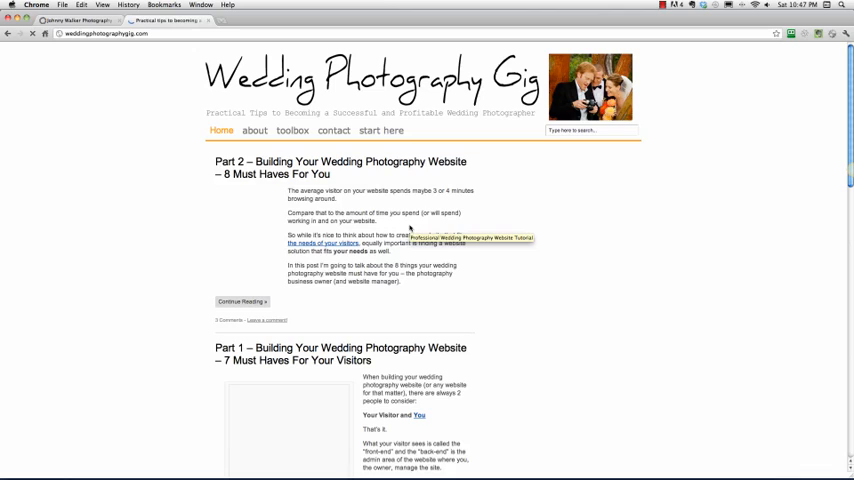
scroll(down, 3)
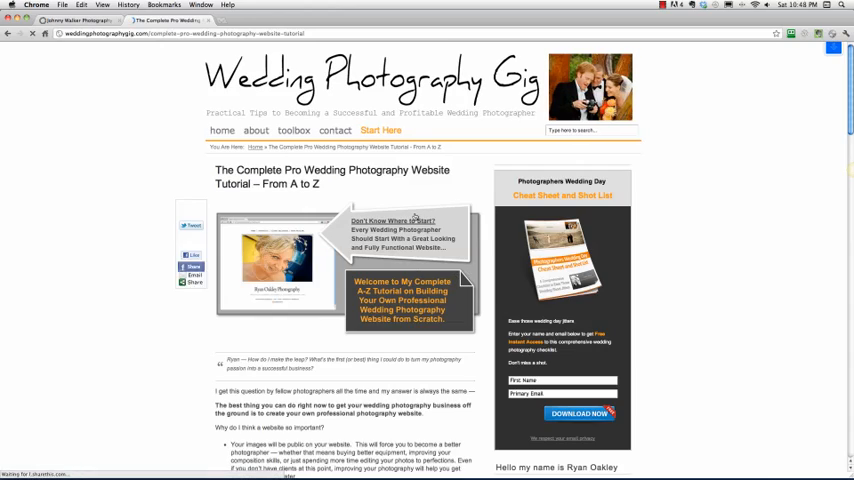
scroll(down, 3)
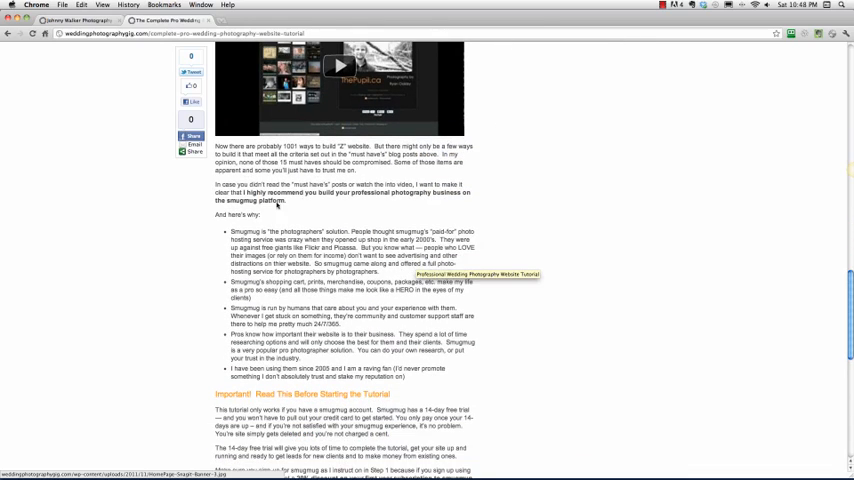
scroll(down, 3)
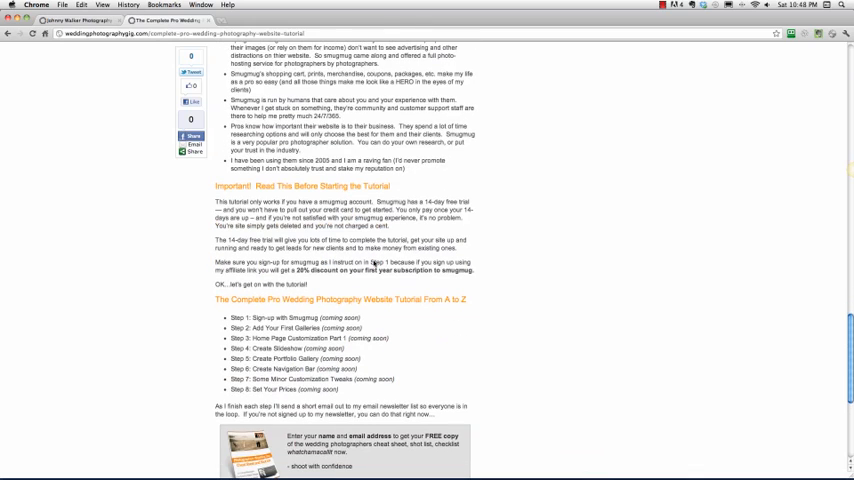
scroll(down, 3)
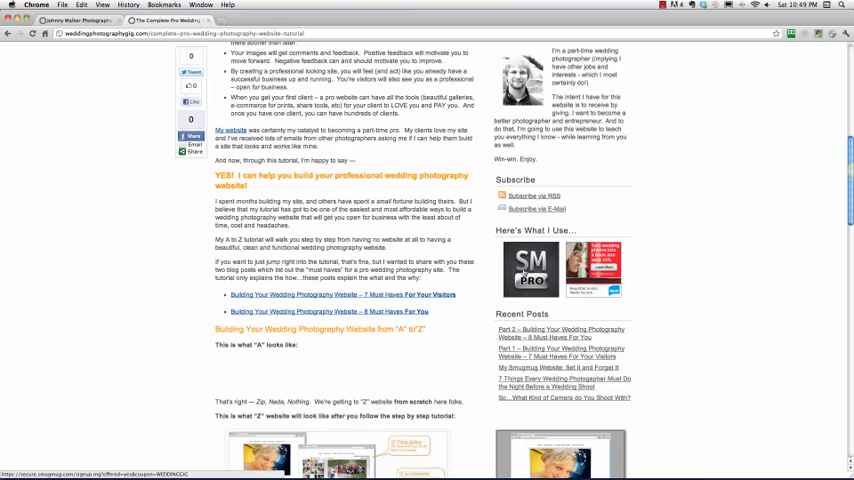
Enlarge the example website screenshot in the article, then return to the tutorial
scroll(down, 3)
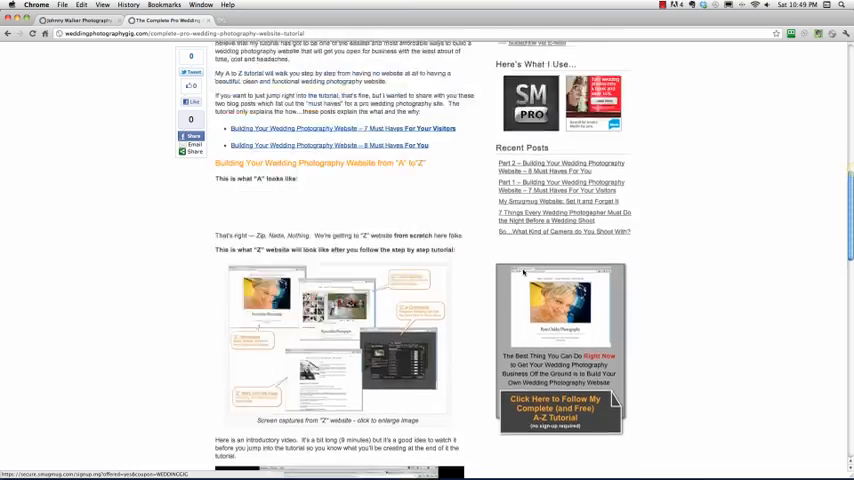
scroll(down, 3)
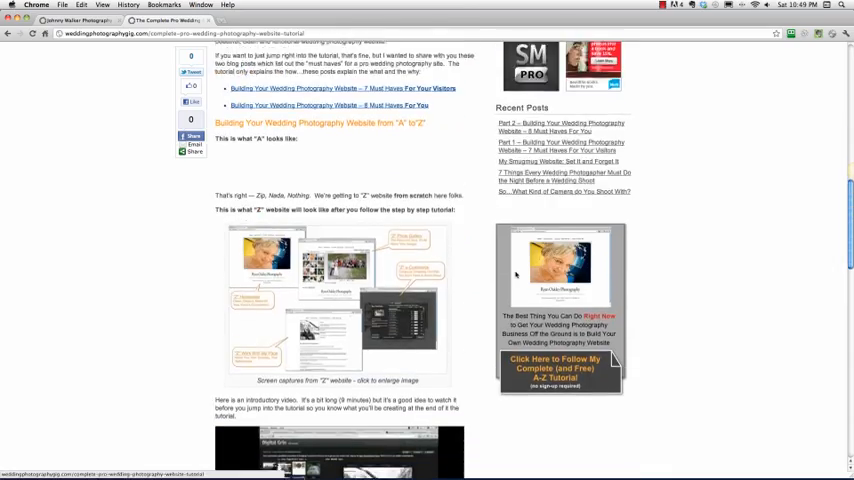
click(340, 300)
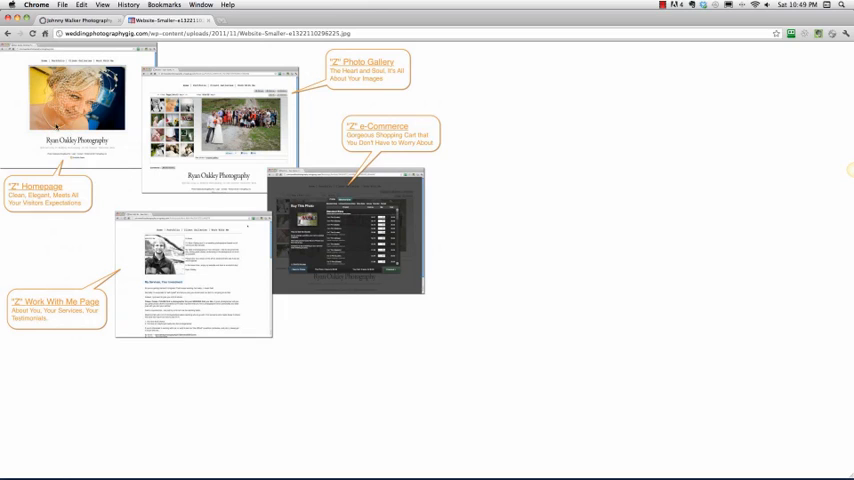
mouse_move(216, 184)
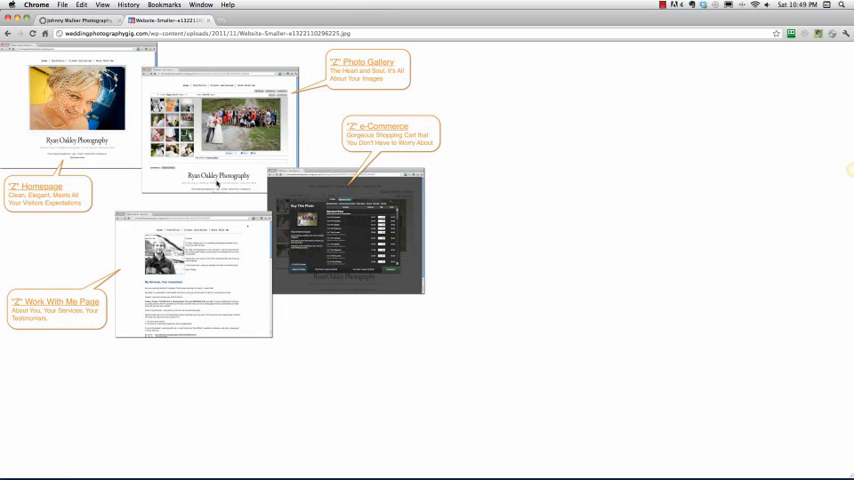
click(76, 20)
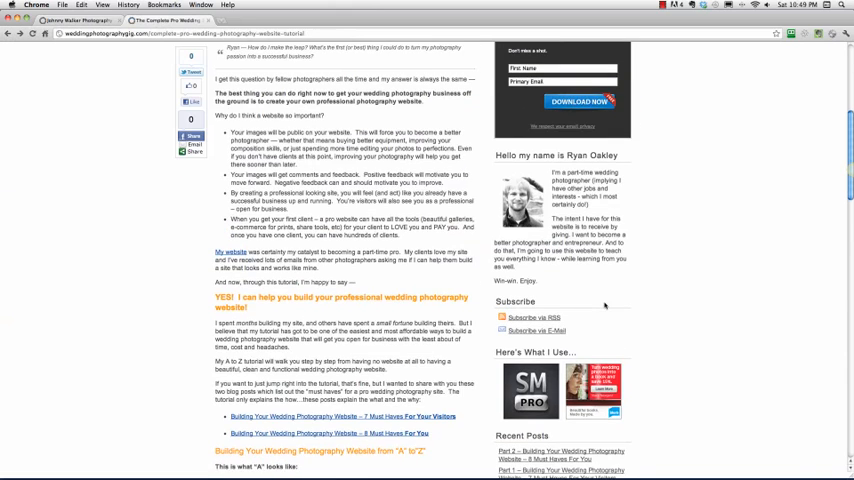
scroll(down, 3)
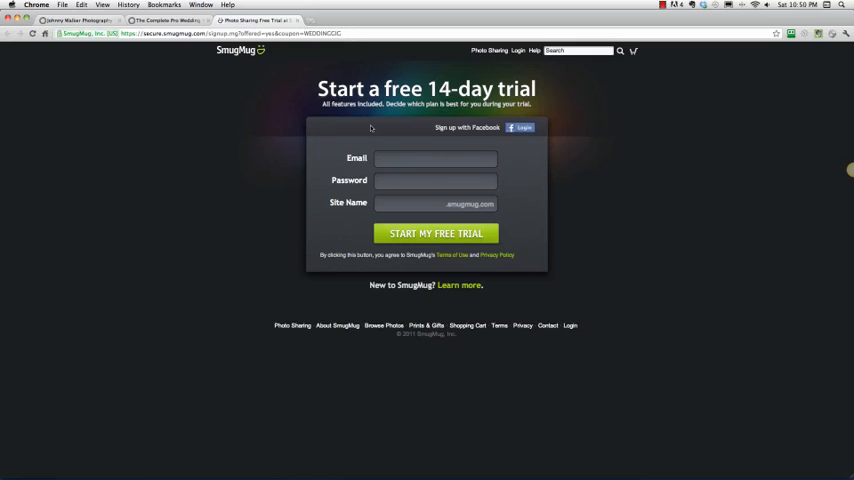
mouse_move(428, 176)
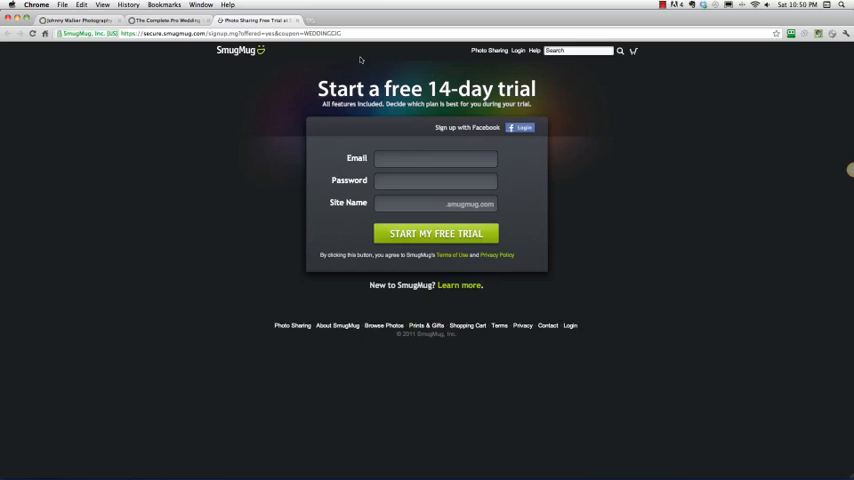
Submit the trial form with a '+tutor' email, a password and site name 'JohnnjWalkerPhotography2'
click(436, 158)
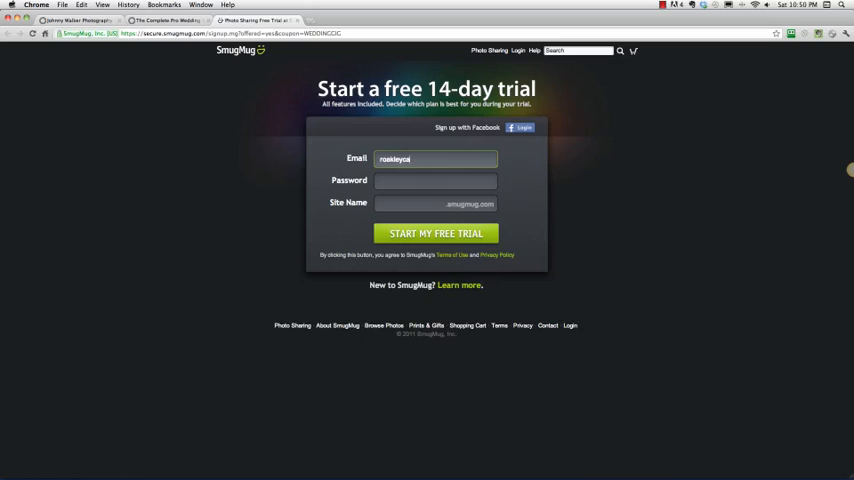
text(+tutorial@gmail.)
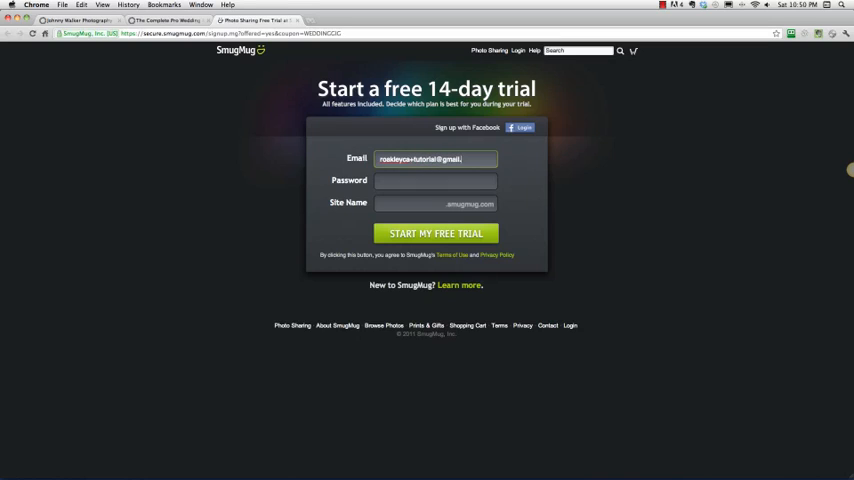
text(•••••)
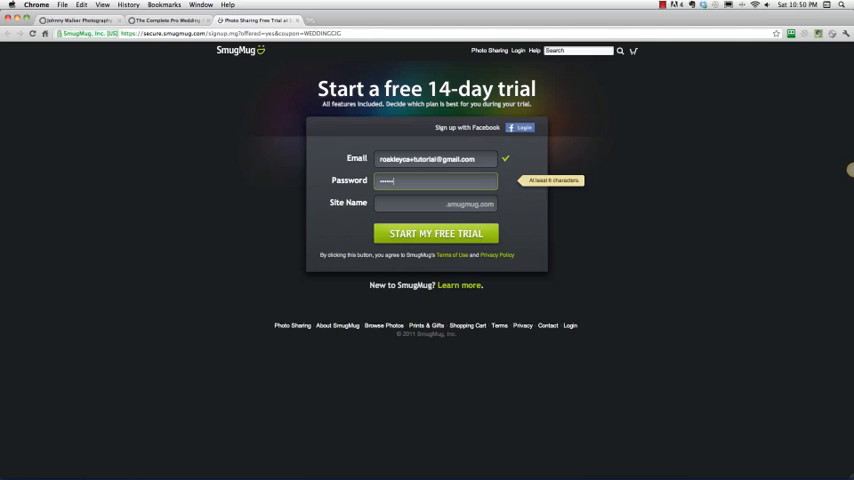
click(436, 204)
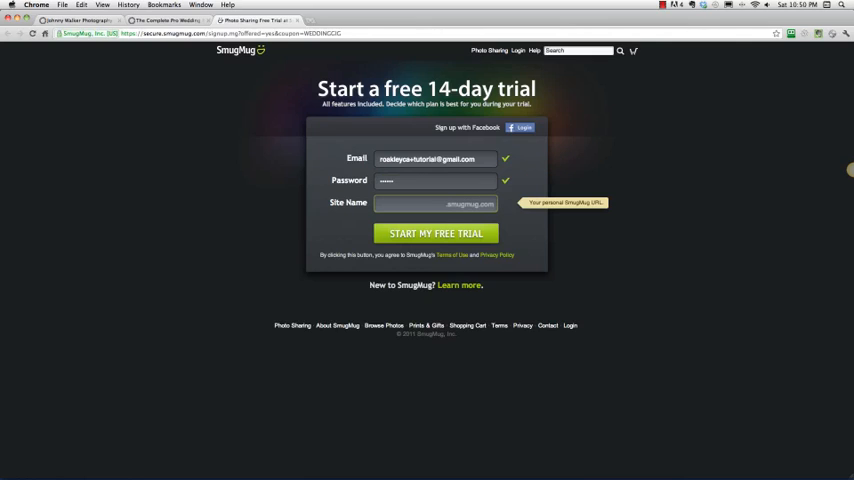
text(Johnnj)
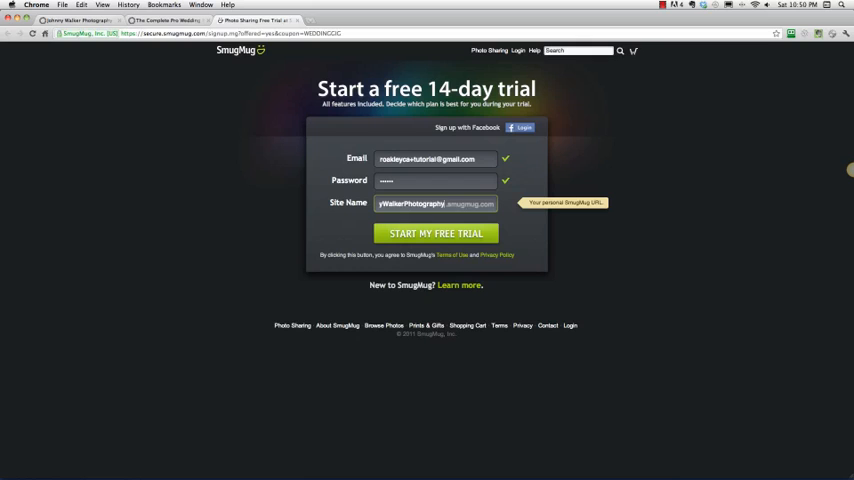
text(WalkerPhotography2)
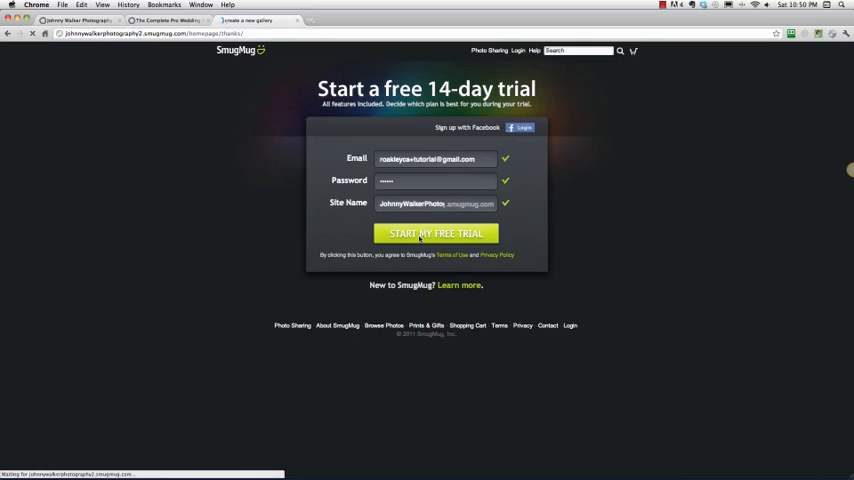
click(436, 232)
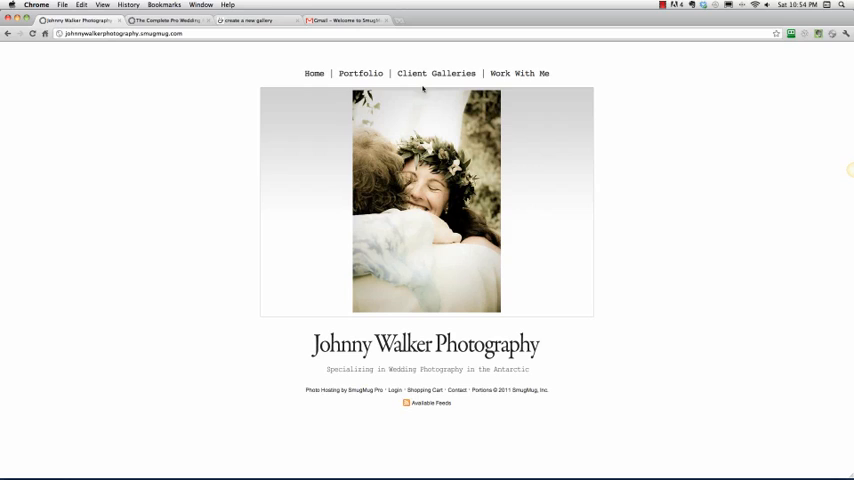
Show the Johnny Walker Photography site and its Client Galleries page
click(248, 20)
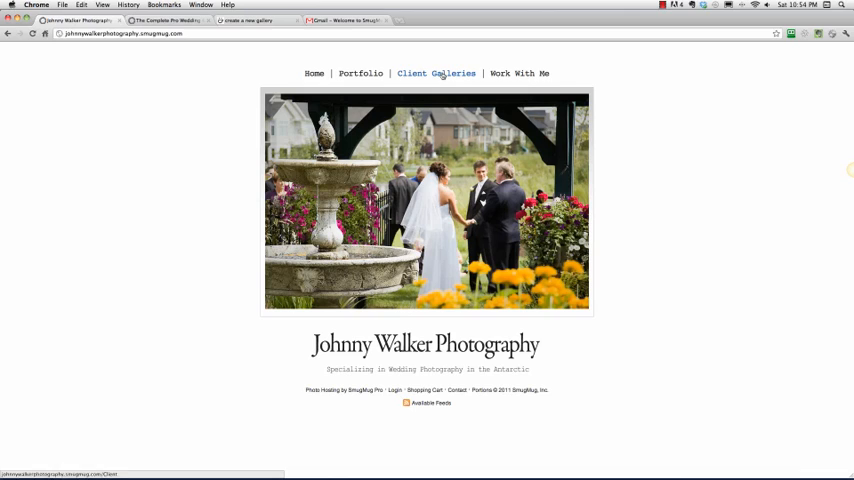
click(436, 72)
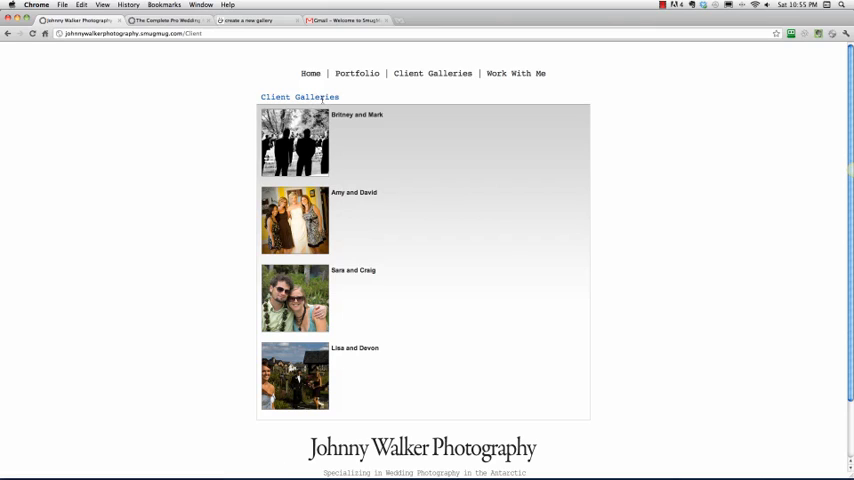
mouse_move(376, 162)
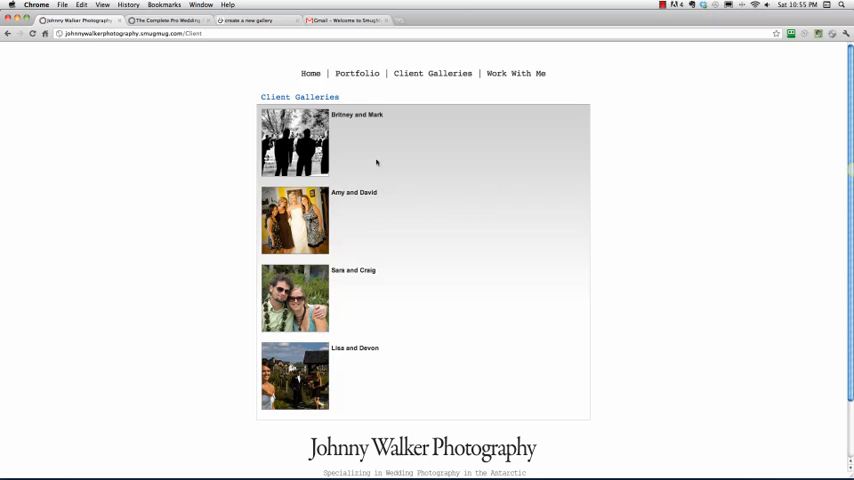
mouse_move(428, 388)
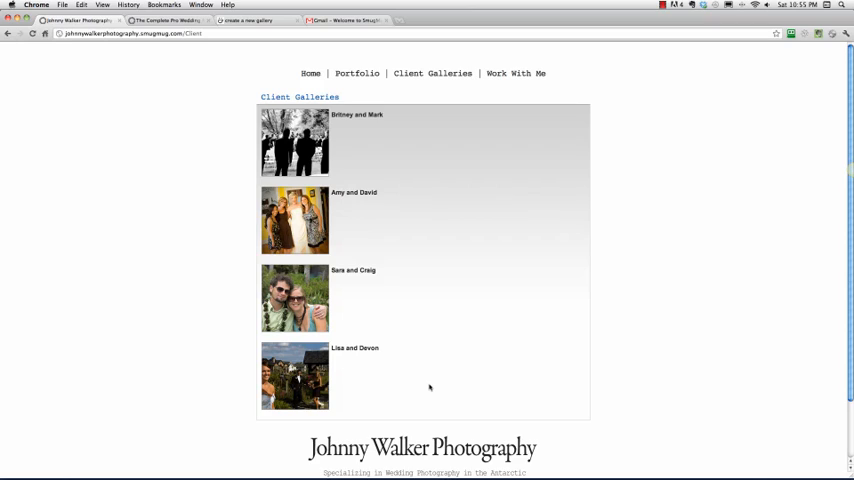
mouse_move(388, 358)
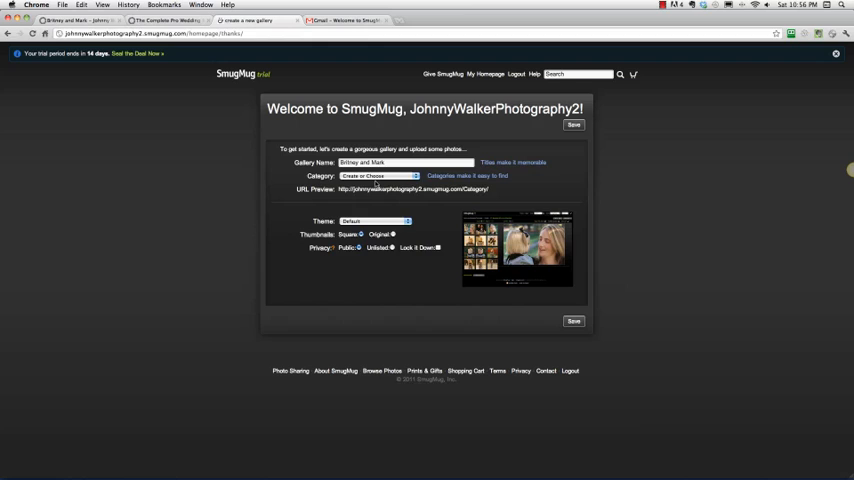
Create the public gallery in a new category named 'Client' and save it
click(378, 176)
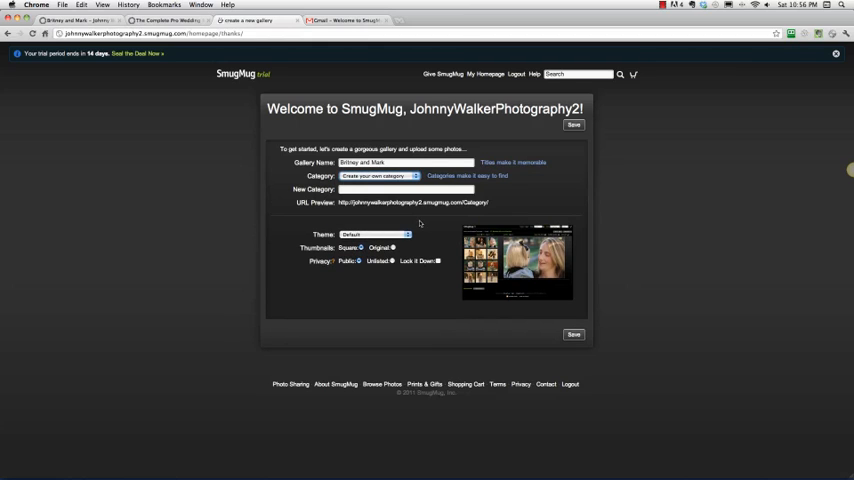
text(Client)
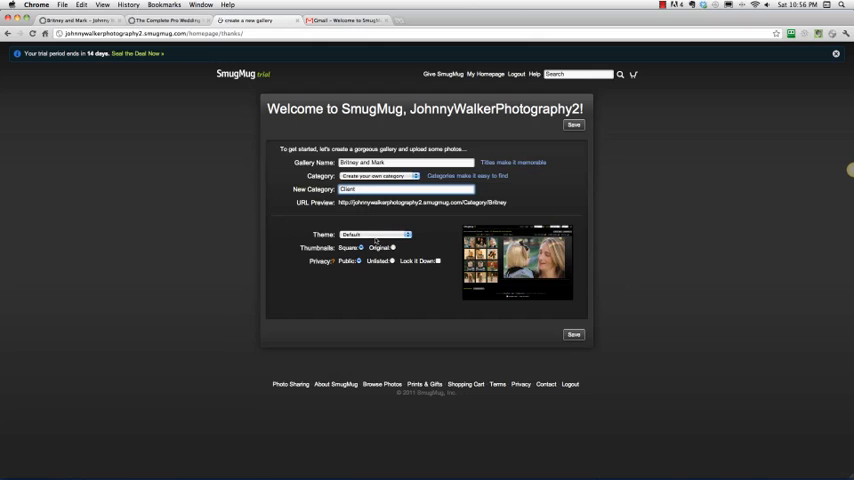
click(378, 234)
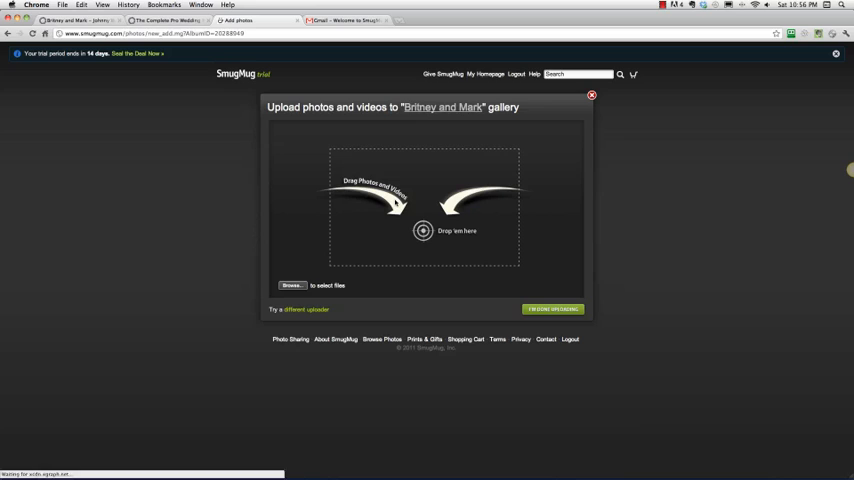
mouse_move(512, 196)
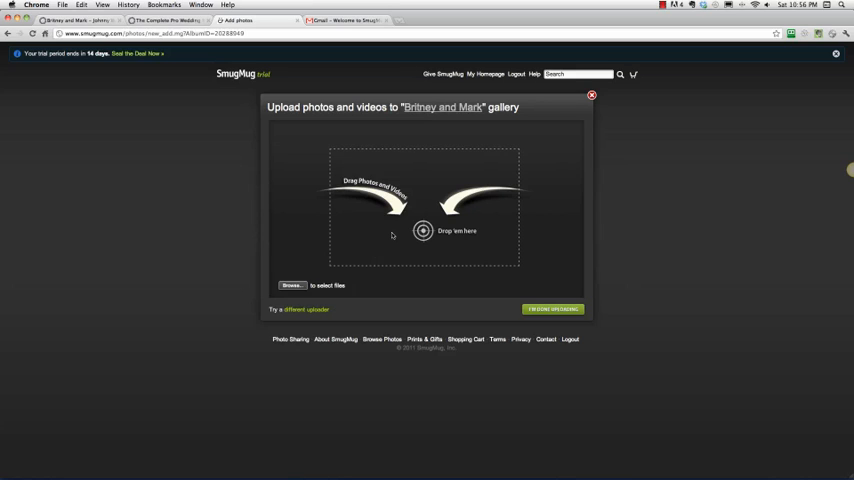
mouse_move(366, 234)
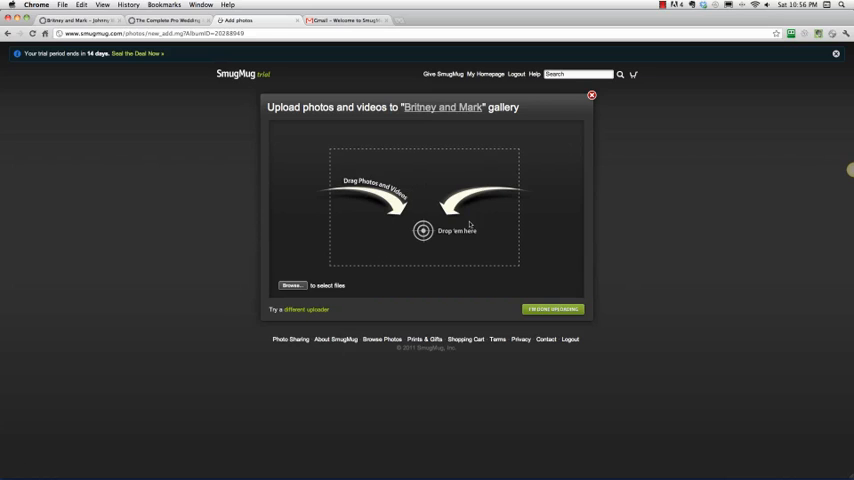
mouse_move(358, 152)
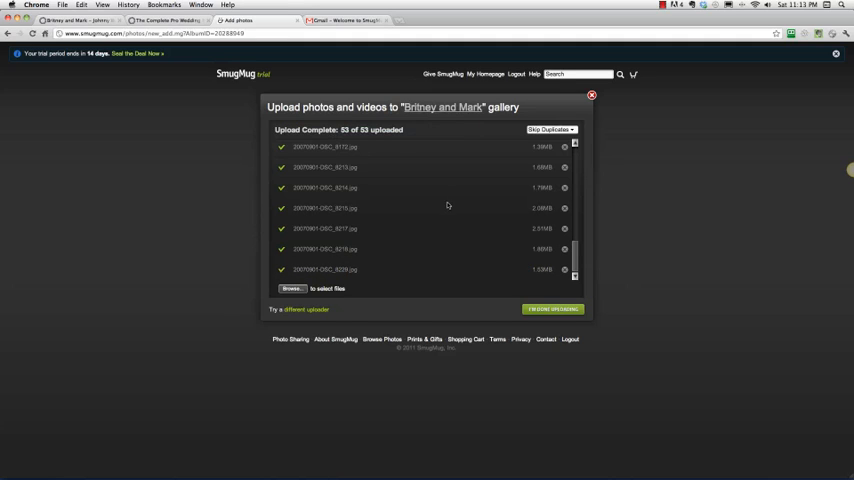
Finish the 50-photo upload and view the Britney and Mark gallery thumbnails
click(552, 308)
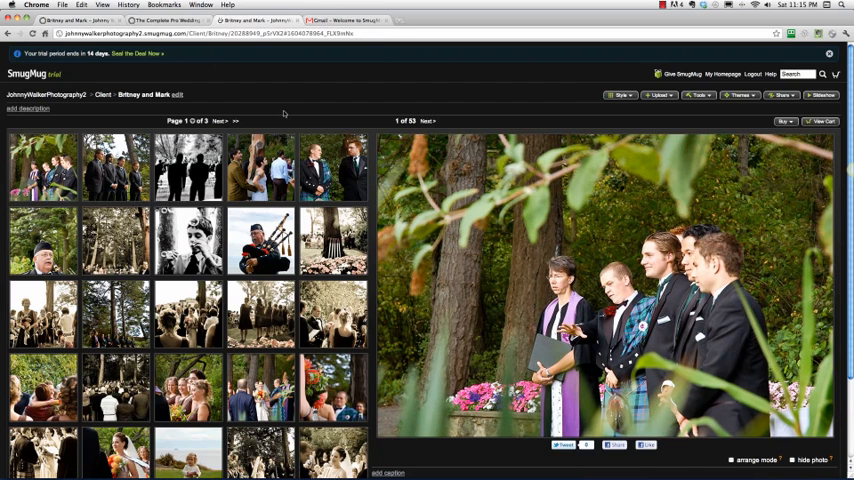
mouse_move(288, 124)
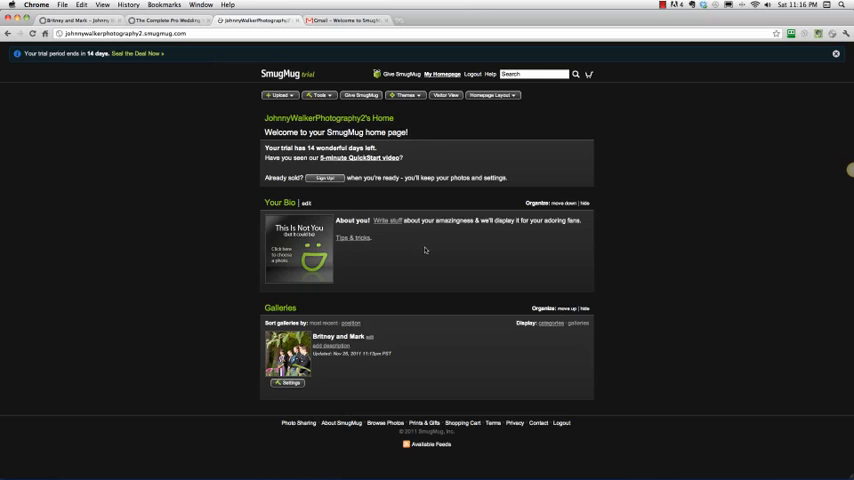
mouse_move(452, 116)
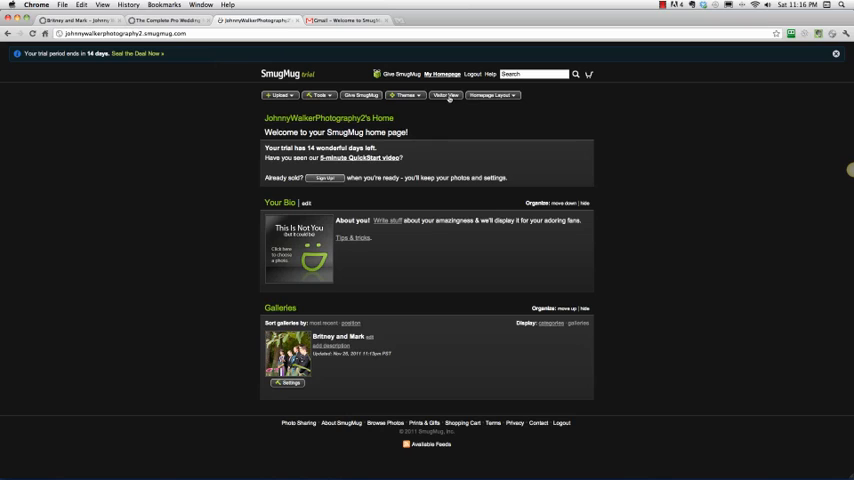
Preview the Johnny Walker Photography home page in public visitor view
click(444, 96)
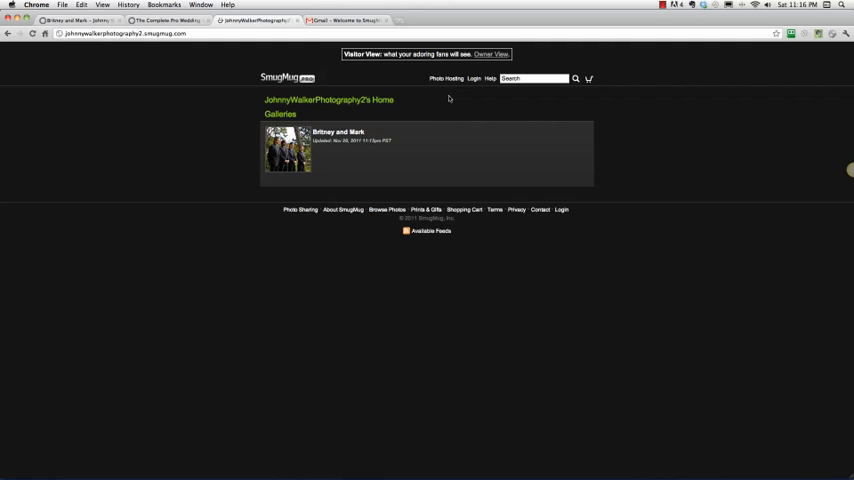
mouse_move(430, 168)
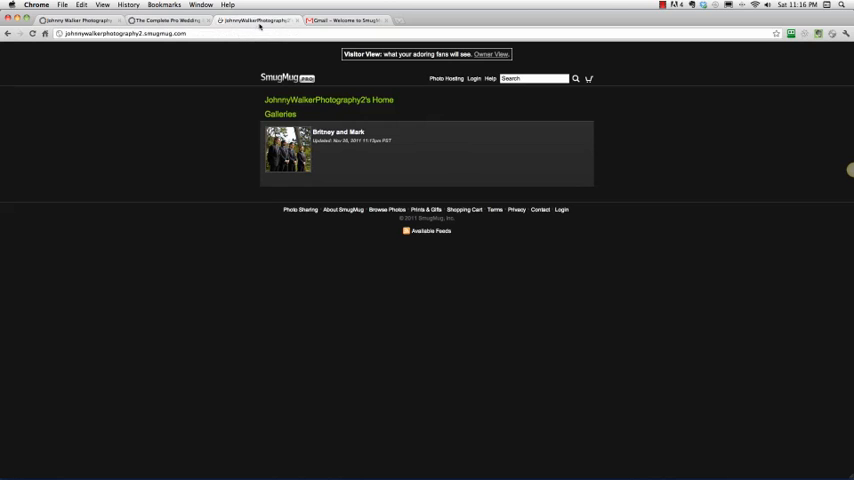
mouse_move(288, 148)
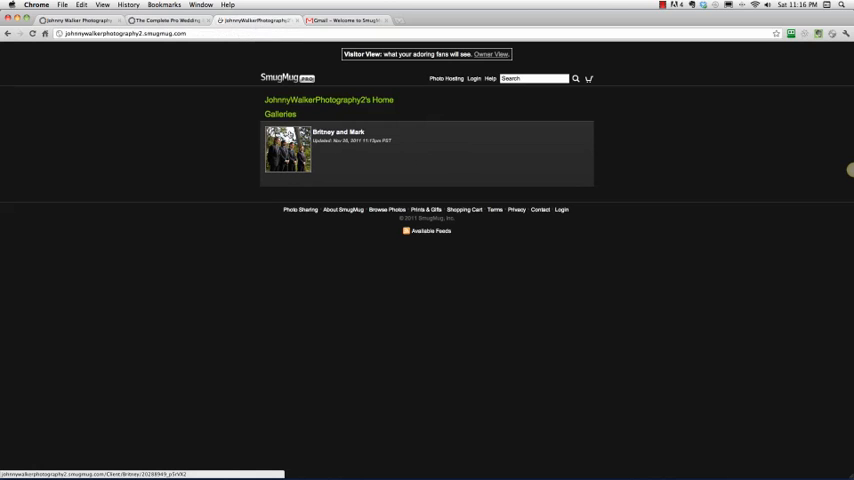